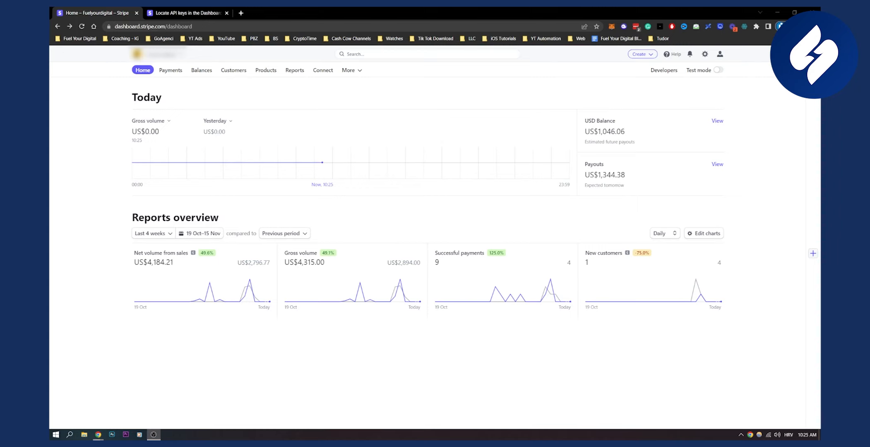
pyautogui.moveTo(640, 54)
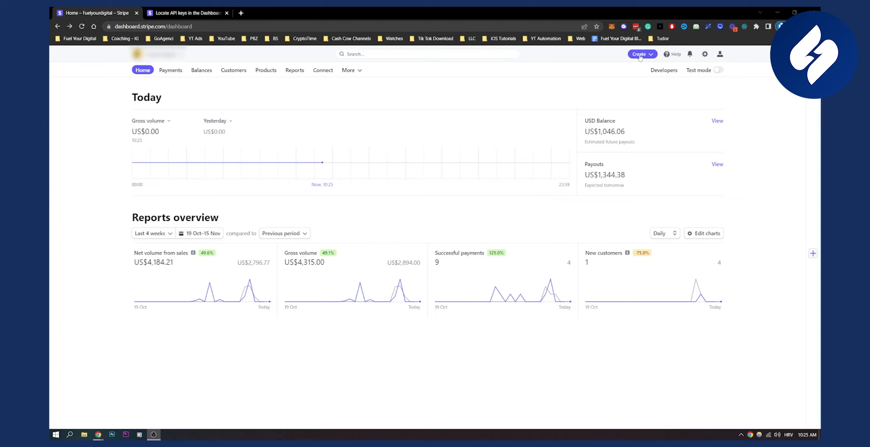
# Choose Payment link from the Create menu to start a new payment link.
pyautogui.click(639, 53)
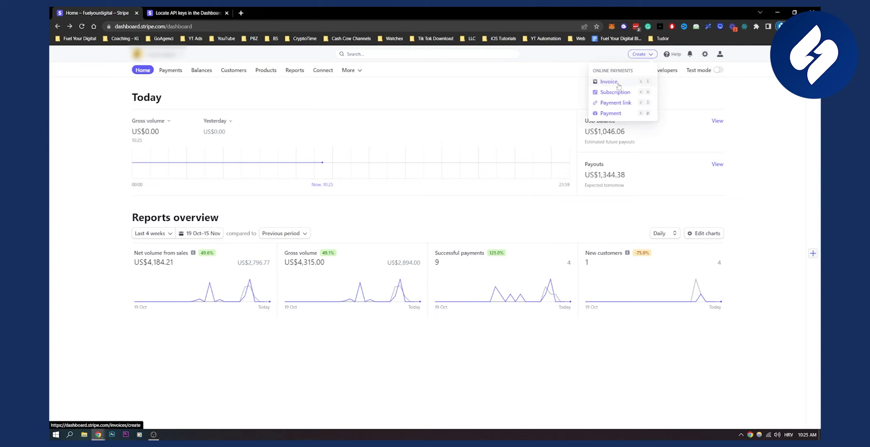
pyautogui.moveTo(614, 103)
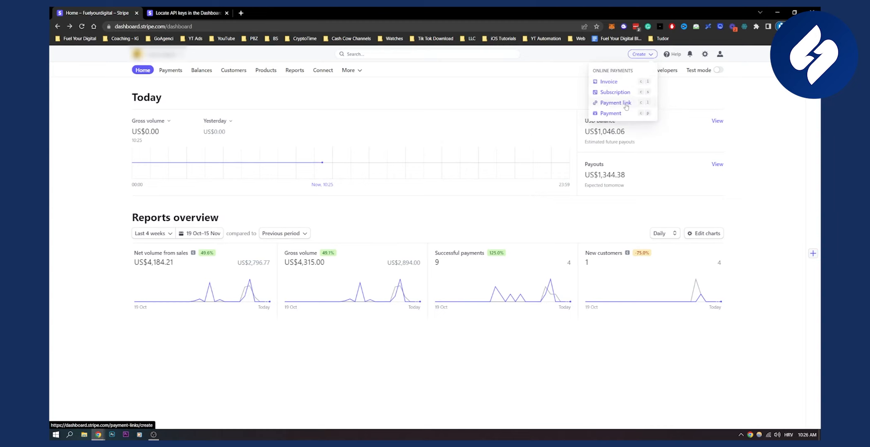
pyautogui.click(614, 103)
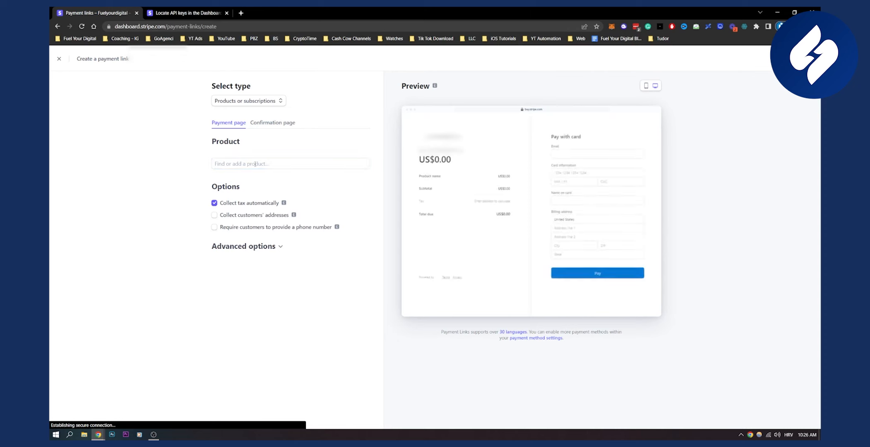
# Open the Add a new product dialog from the 'Find or add a product' field.
pyautogui.click(290, 163)
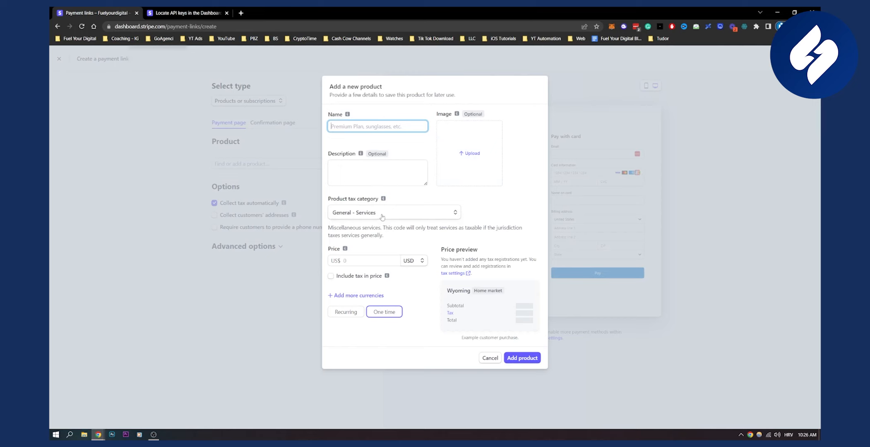
pyautogui.moveTo(415, 321)
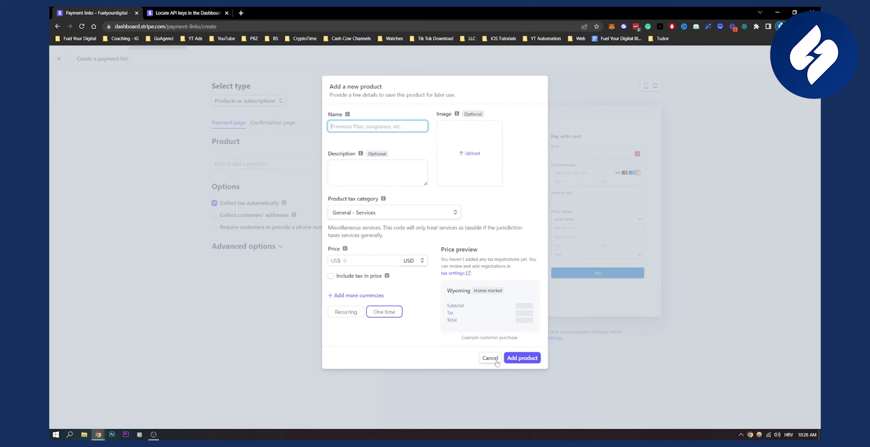
# Cancel the Add a new product dialog without saving a product.
pyautogui.click(490, 358)
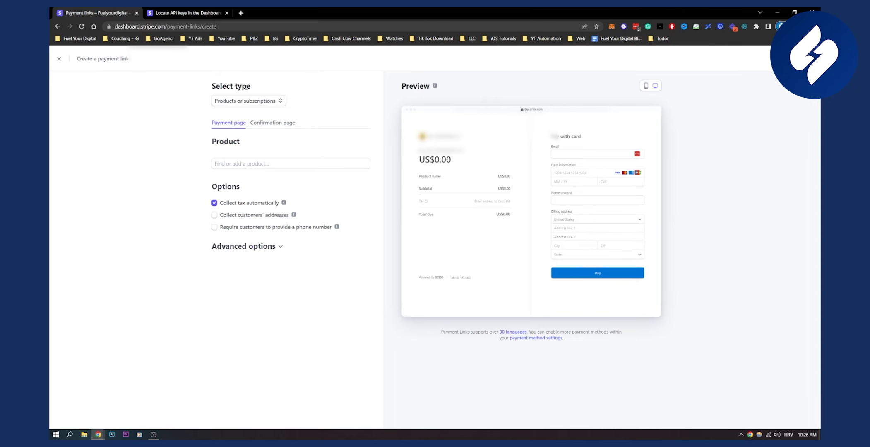
pyautogui.moveTo(283, 202)
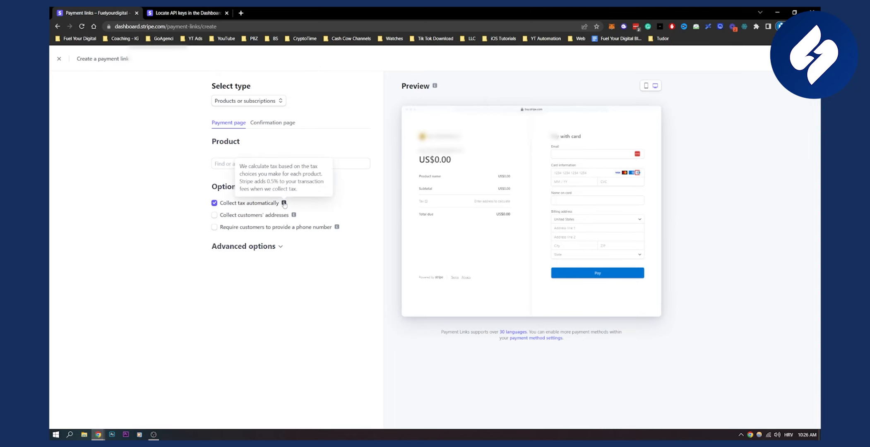
pyautogui.moveTo(343, 200)
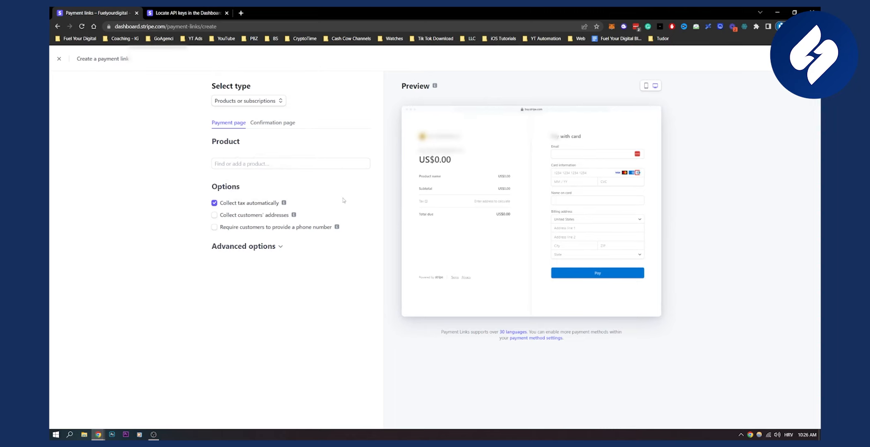
pyautogui.moveTo(407, 118)
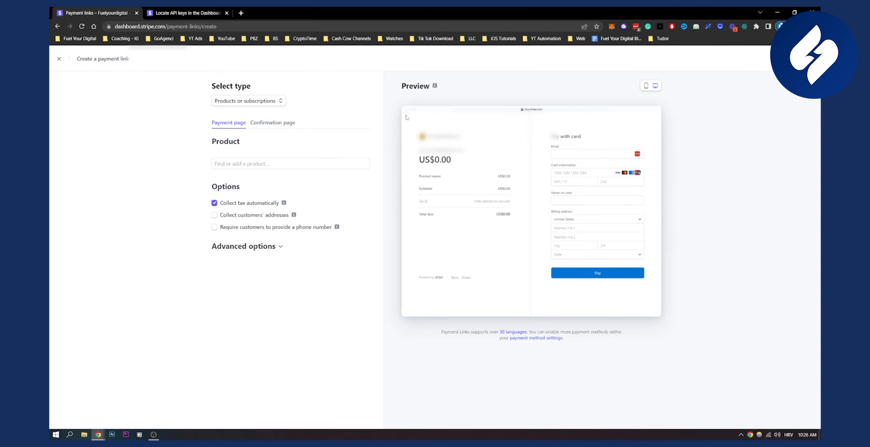
pyautogui.moveTo(680, 117)
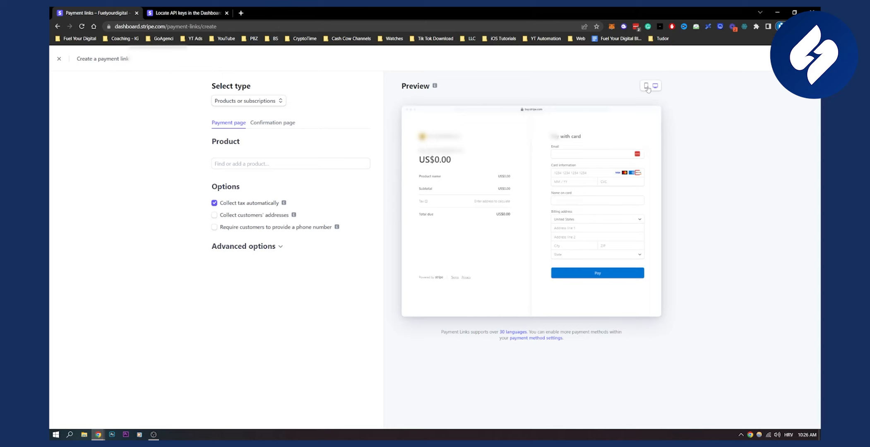
pyautogui.click(647, 85)
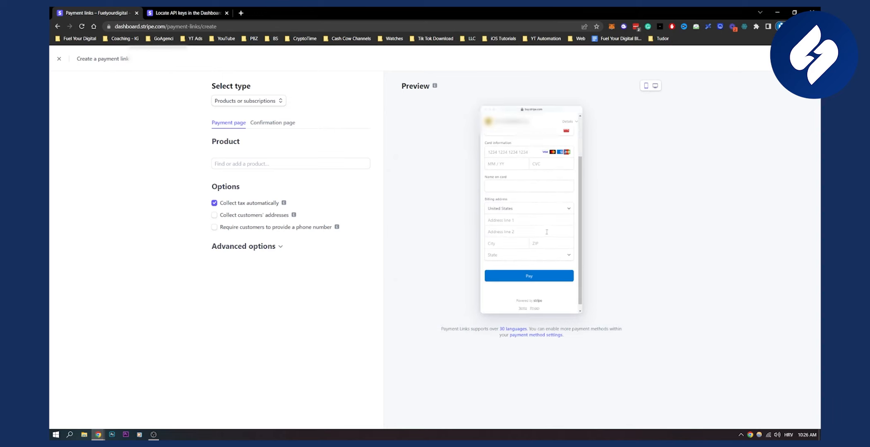
pyautogui.click(654, 86)
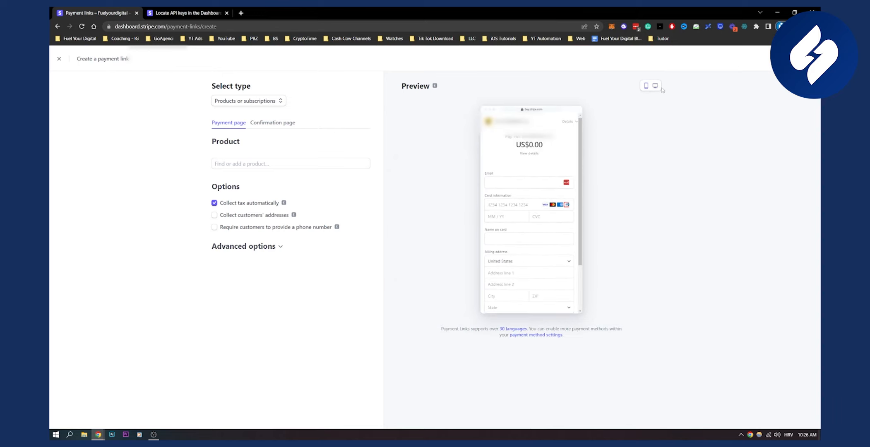
pyautogui.click(655, 85)
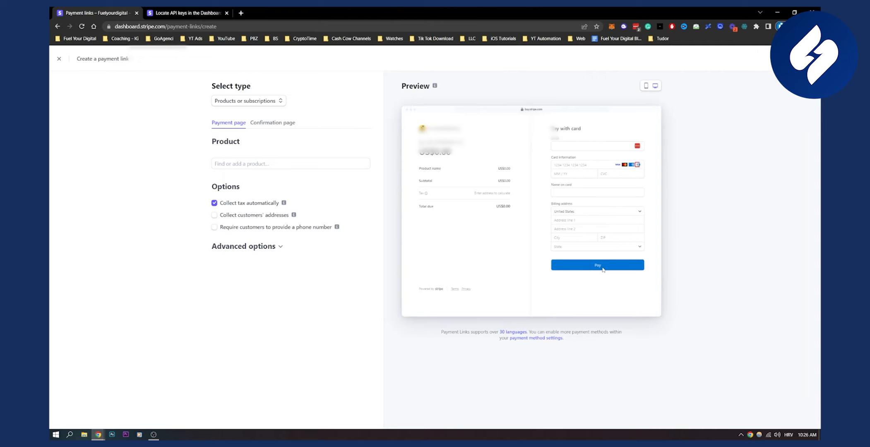
pyautogui.moveTo(66, 64)
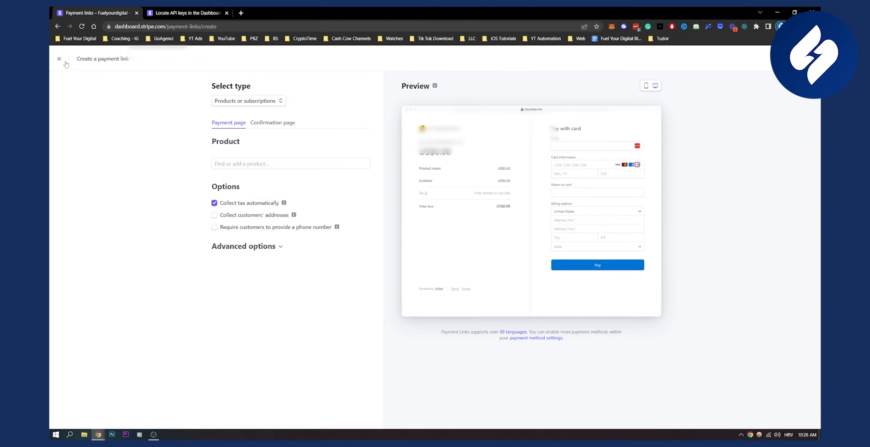
# Close the payment link page and open the Create menu to start an invoice.
pyautogui.click(59, 58)
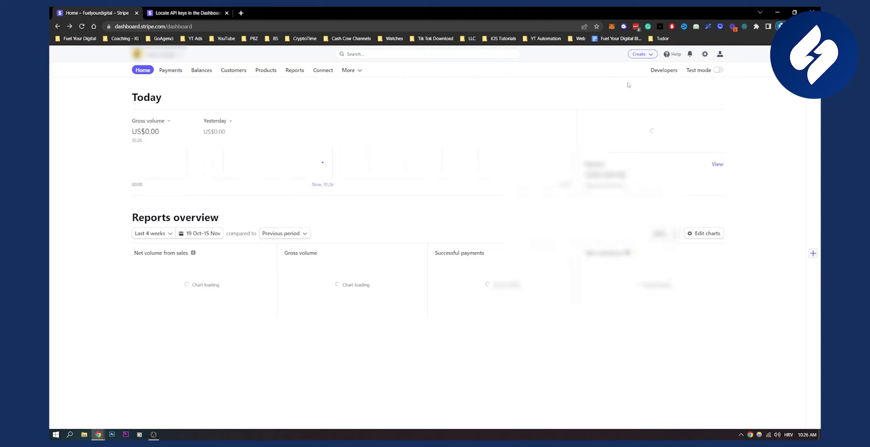
pyautogui.click(639, 53)
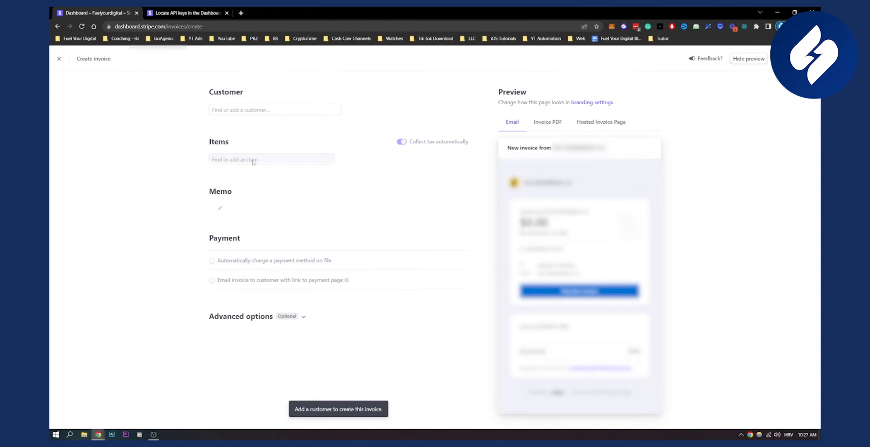
pyautogui.moveTo(221, 129)
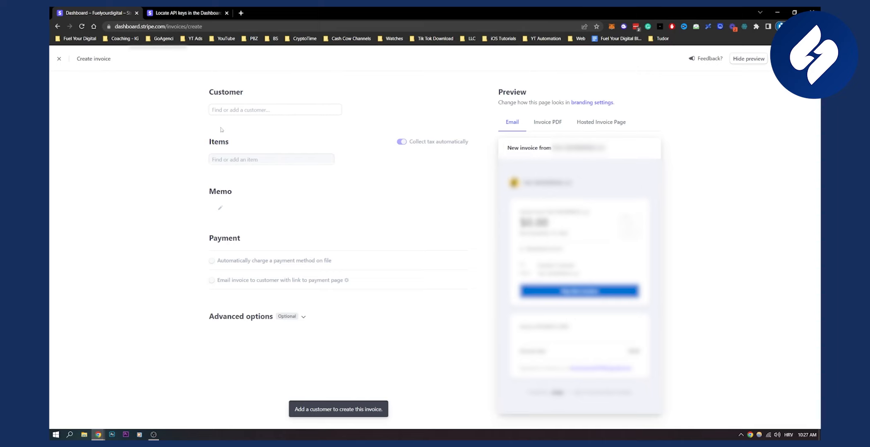
pyautogui.moveTo(230, 209)
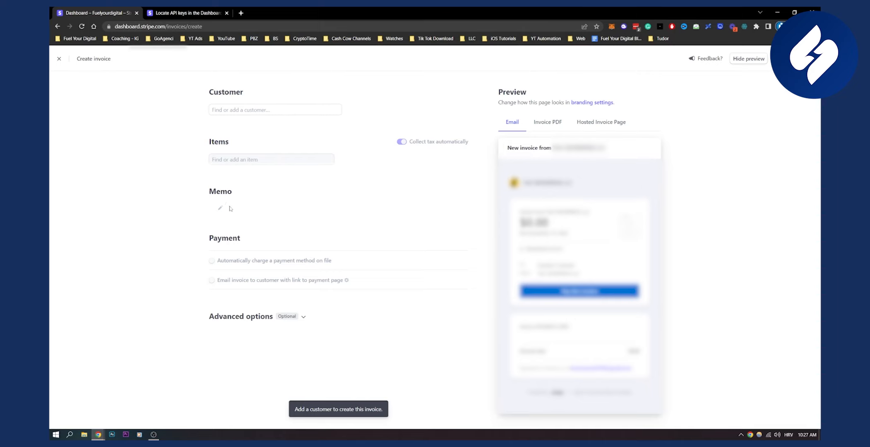
pyautogui.moveTo(292, 261)
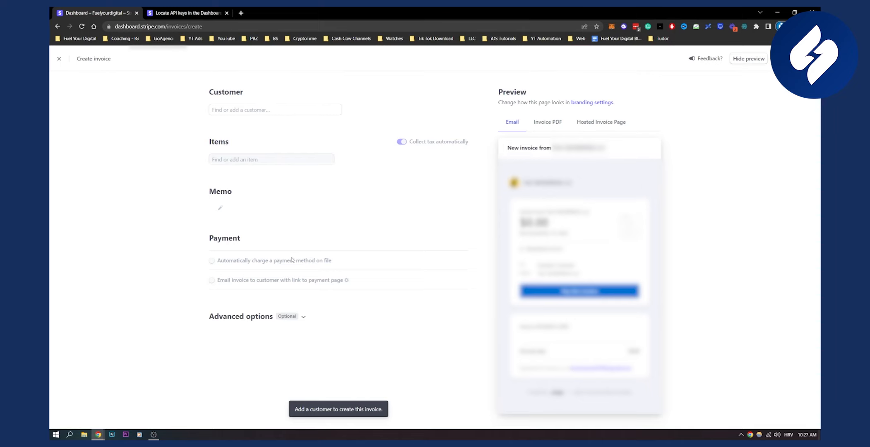
pyautogui.moveTo(355, 266)
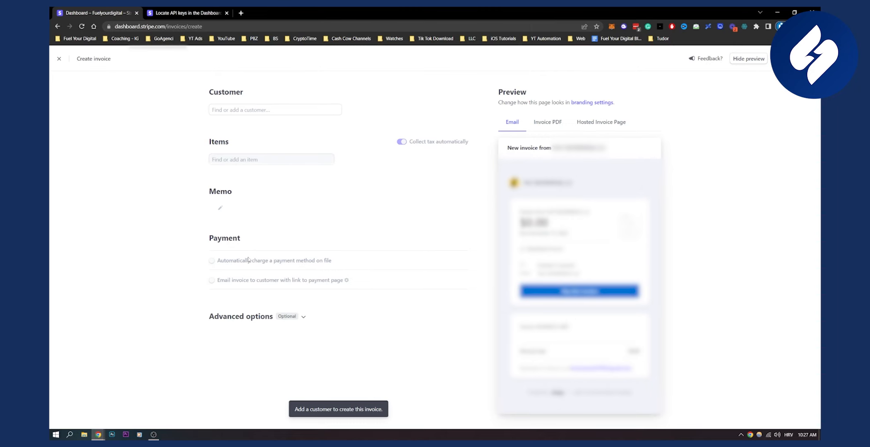
pyautogui.moveTo(225, 268)
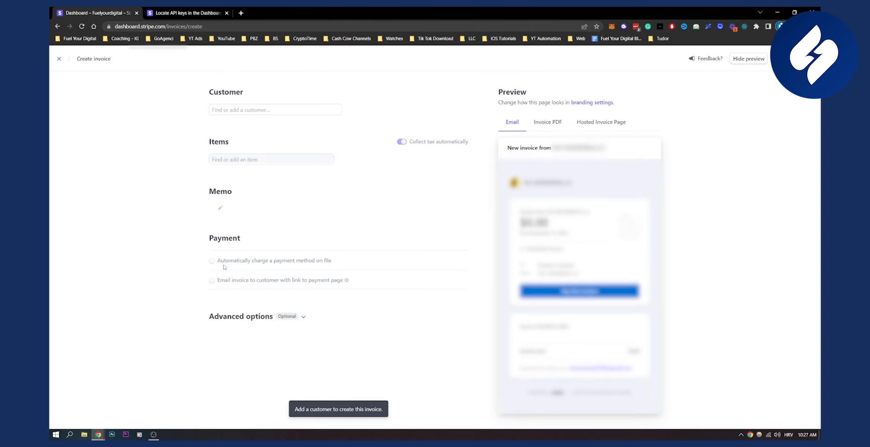
pyautogui.moveTo(340, 259)
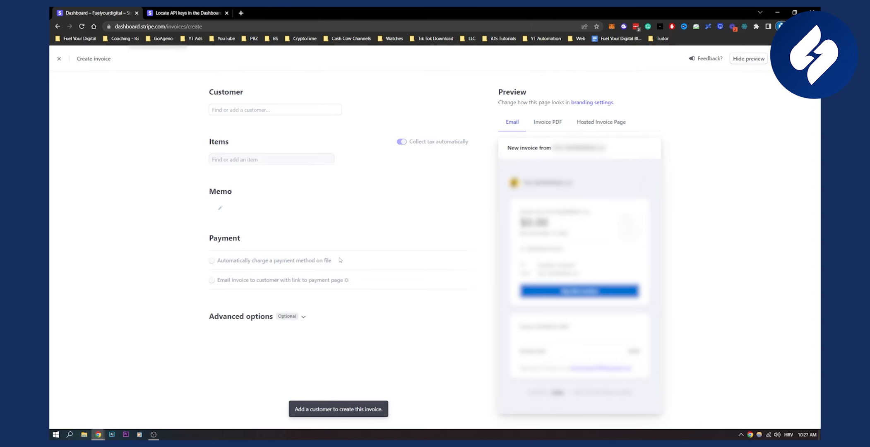
pyautogui.moveTo(339, 259)
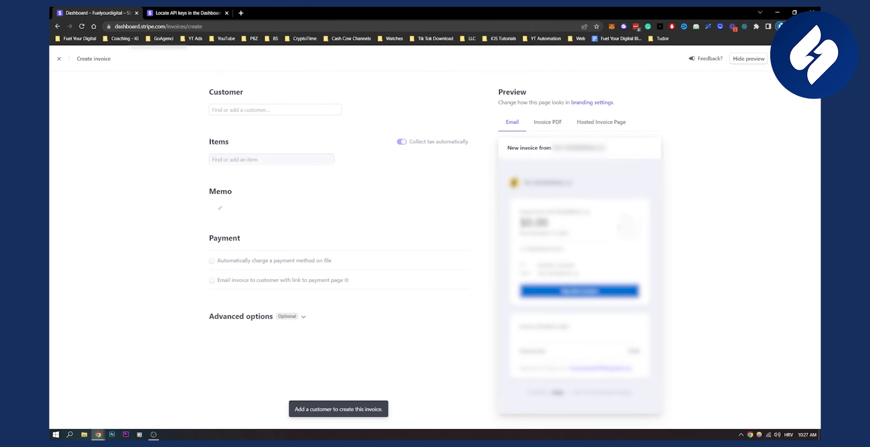